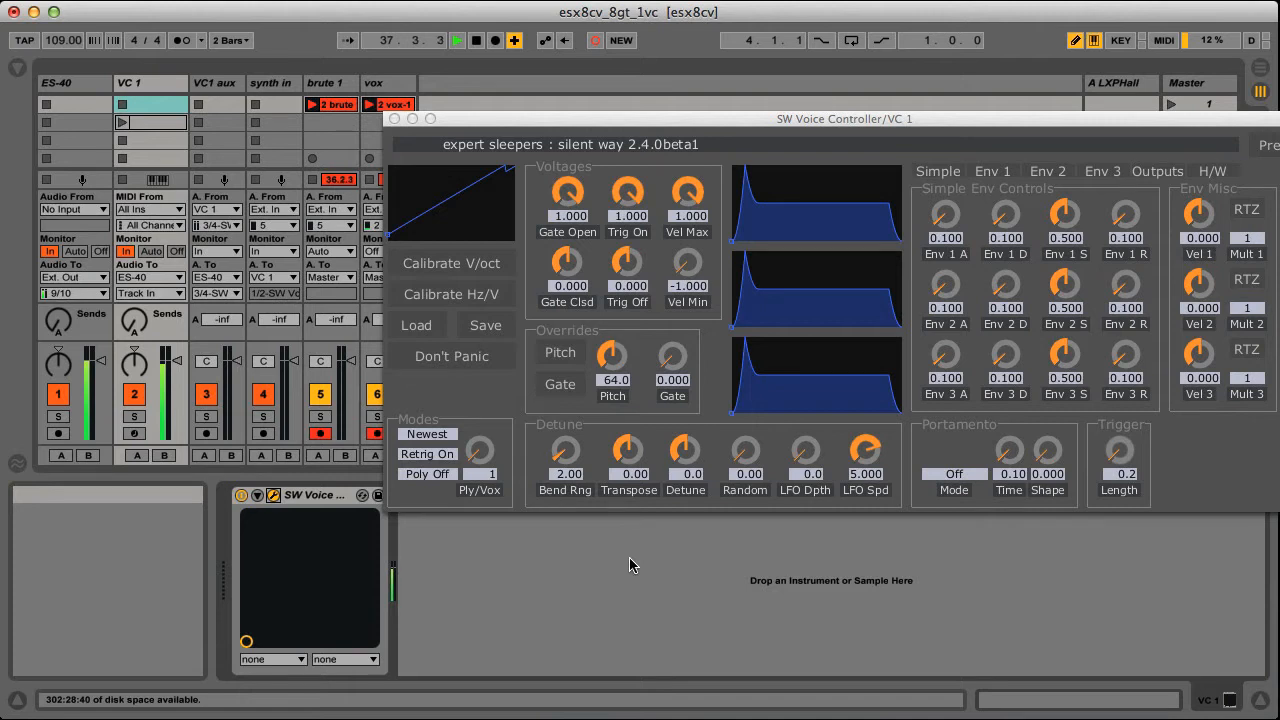
- View the Silent Way devices on the ES-40 track, then reopen the Voice Controller on VC 1
click(272, 496)
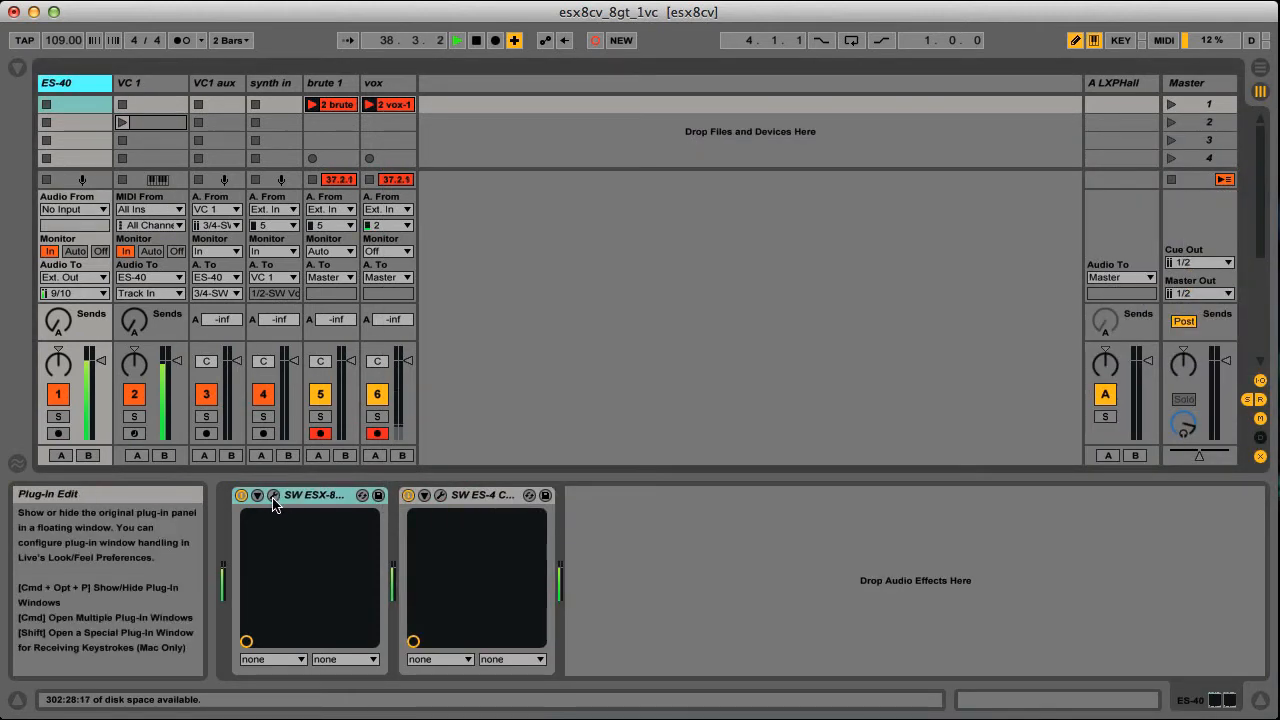
click(272, 496)
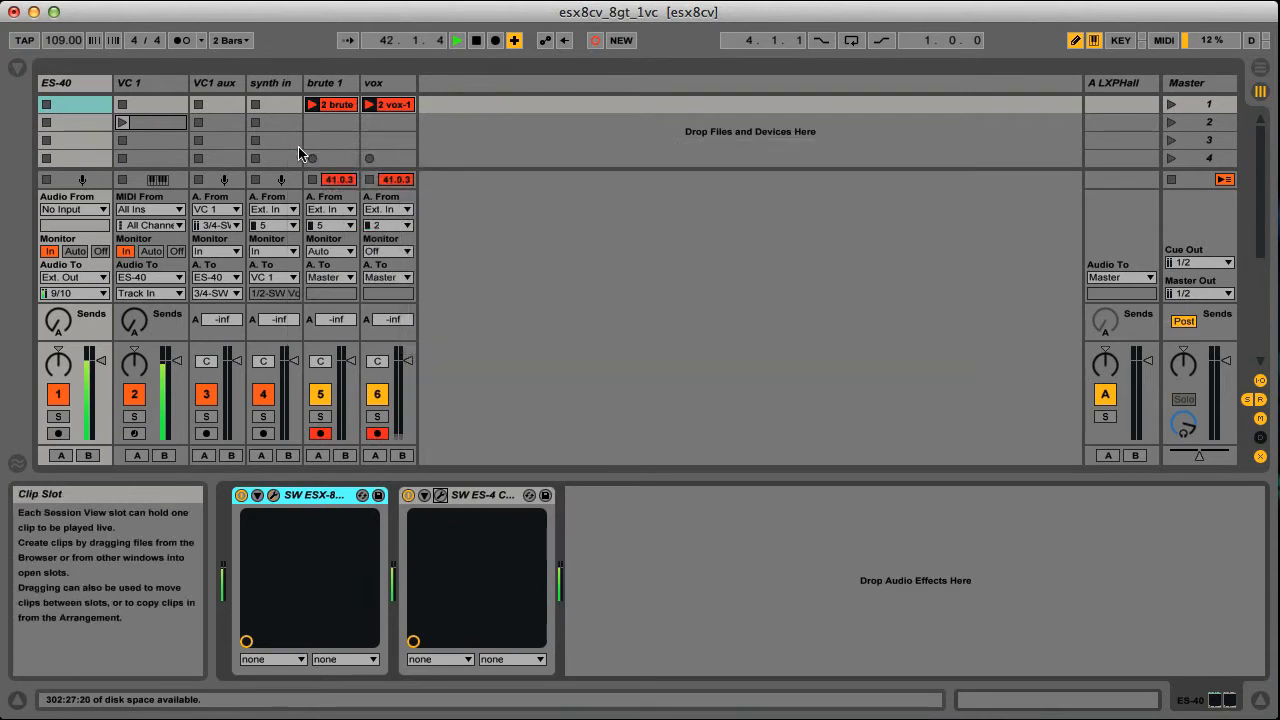
click(150, 82)
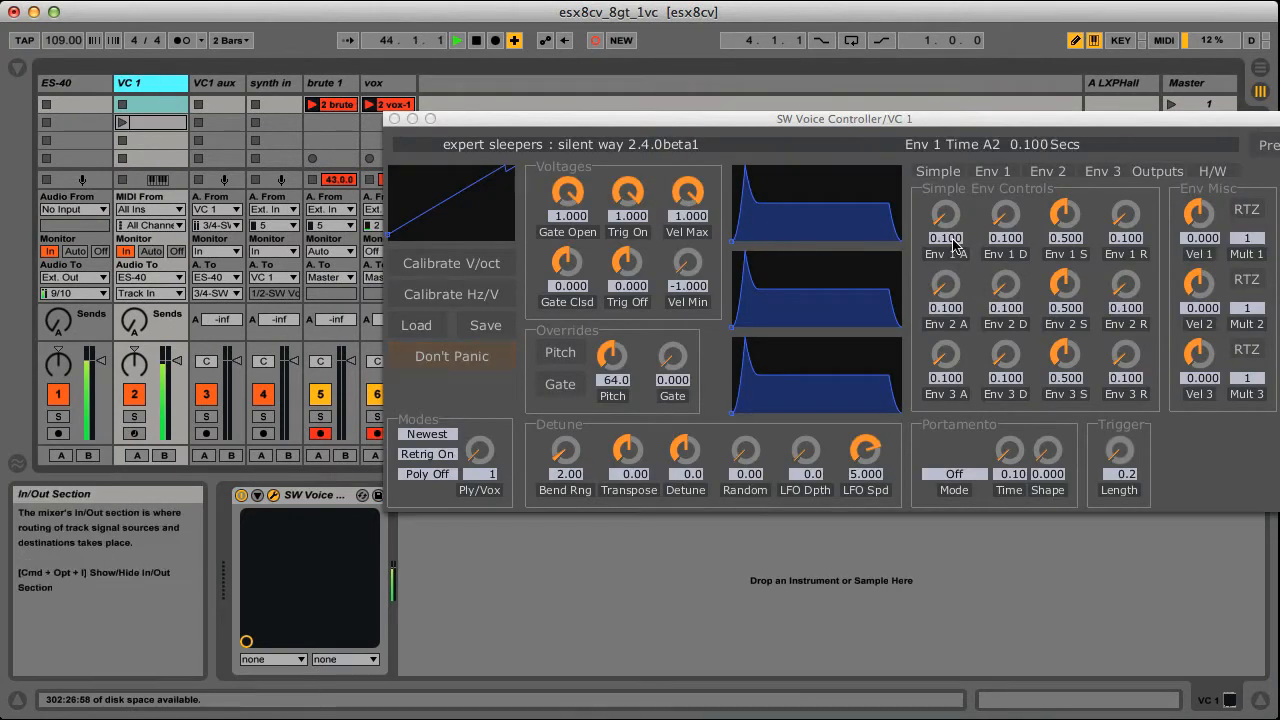
click(1156, 172)
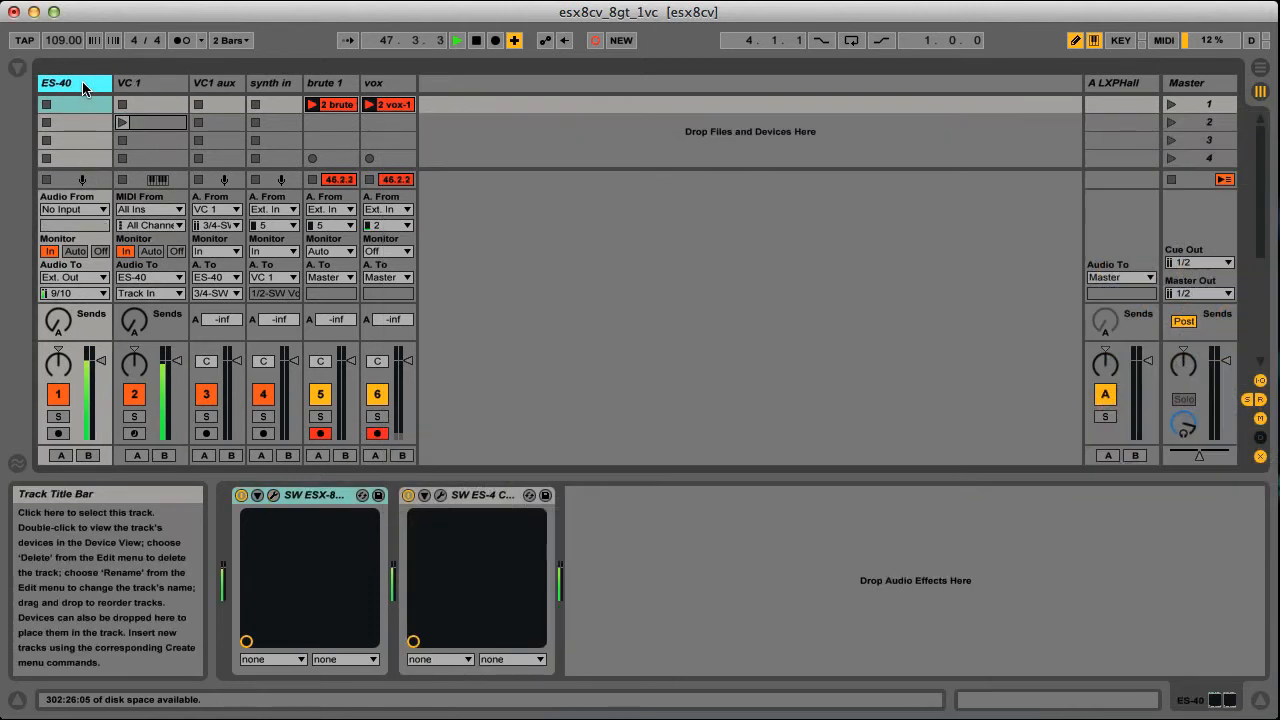
- Show the VC 1 Voice Controller again, then select the empty 'synth in' track
click(130, 84)
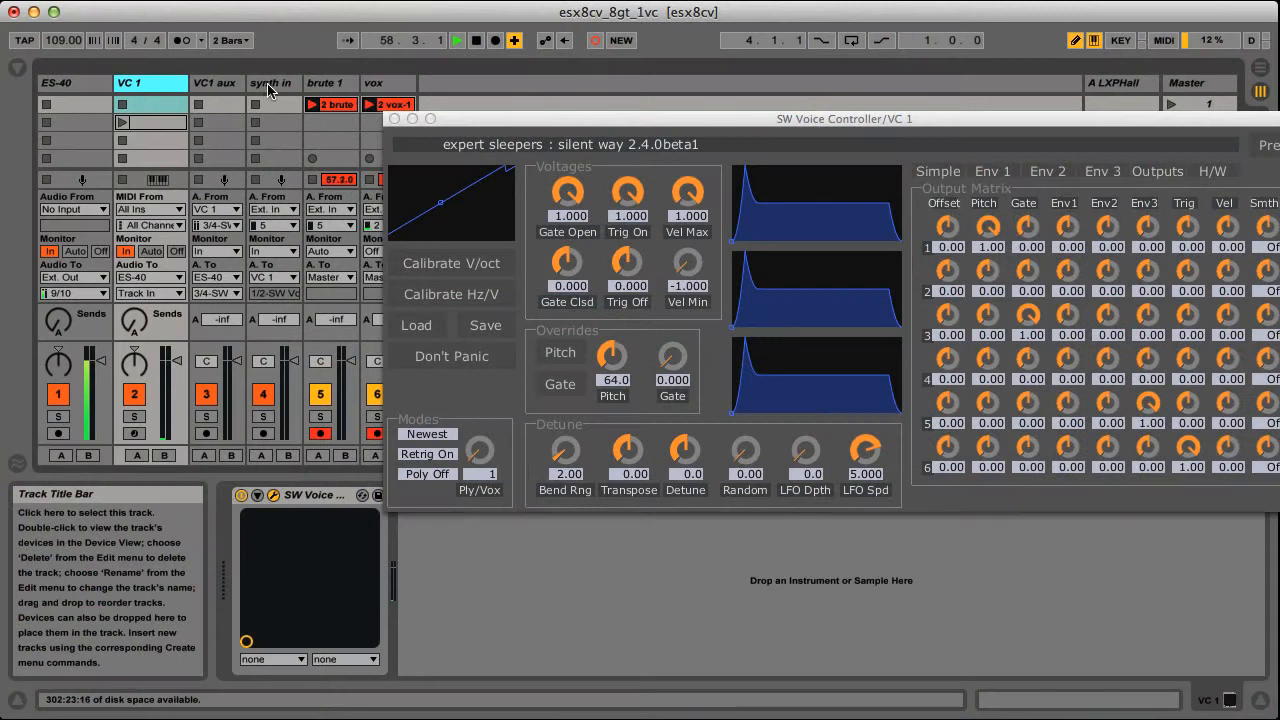
click(272, 84)
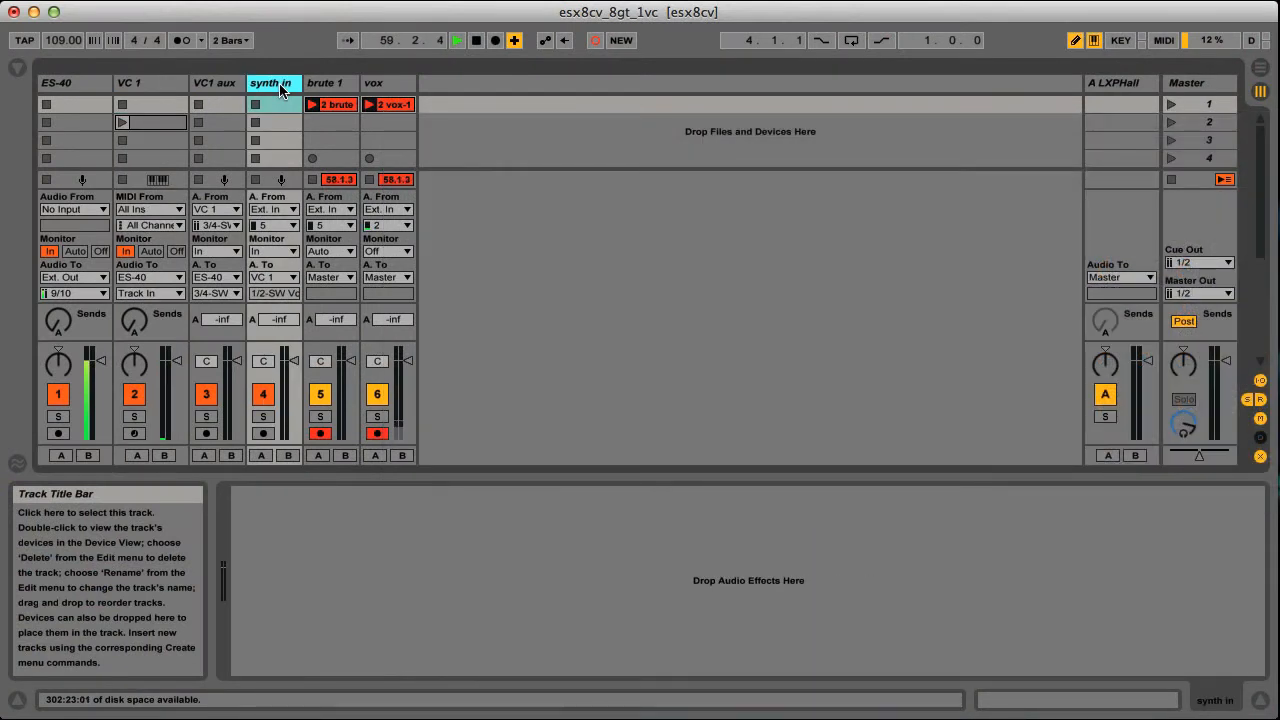
- Reopen the VC 1 Voice Controller and use Don't Panic to switch off all gates and envelopes
click(128, 84)
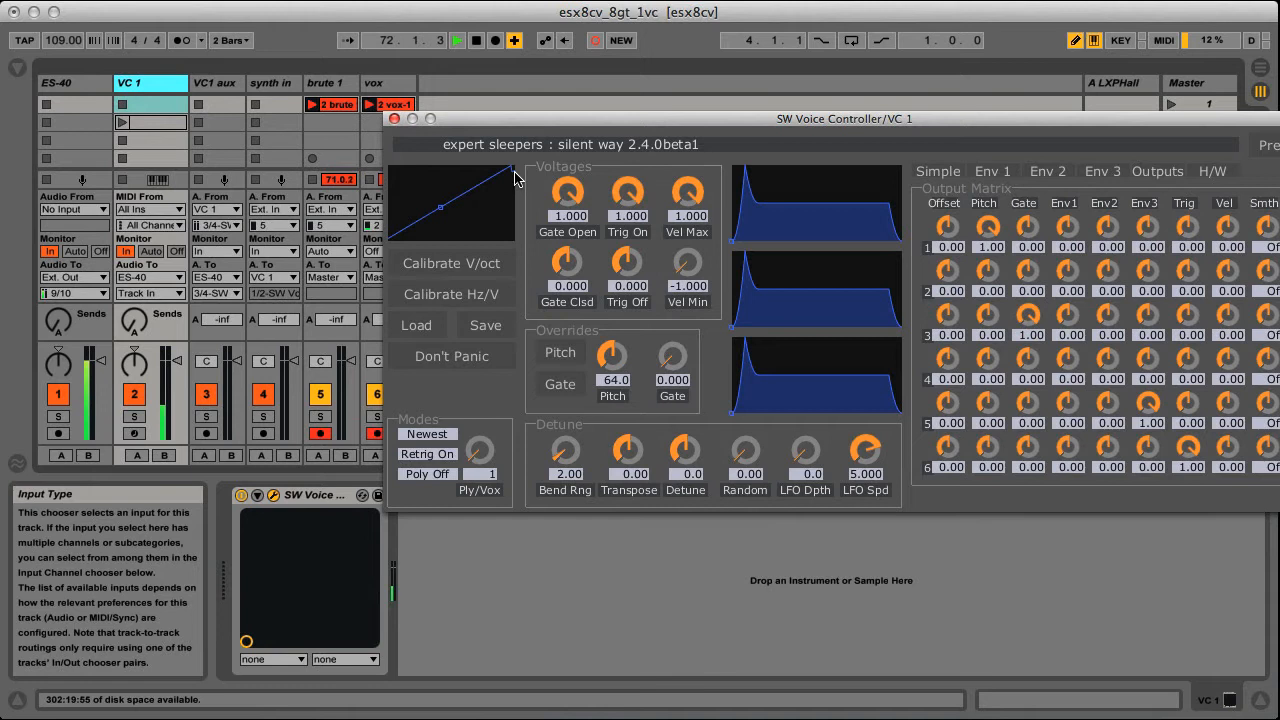
click(452, 356)
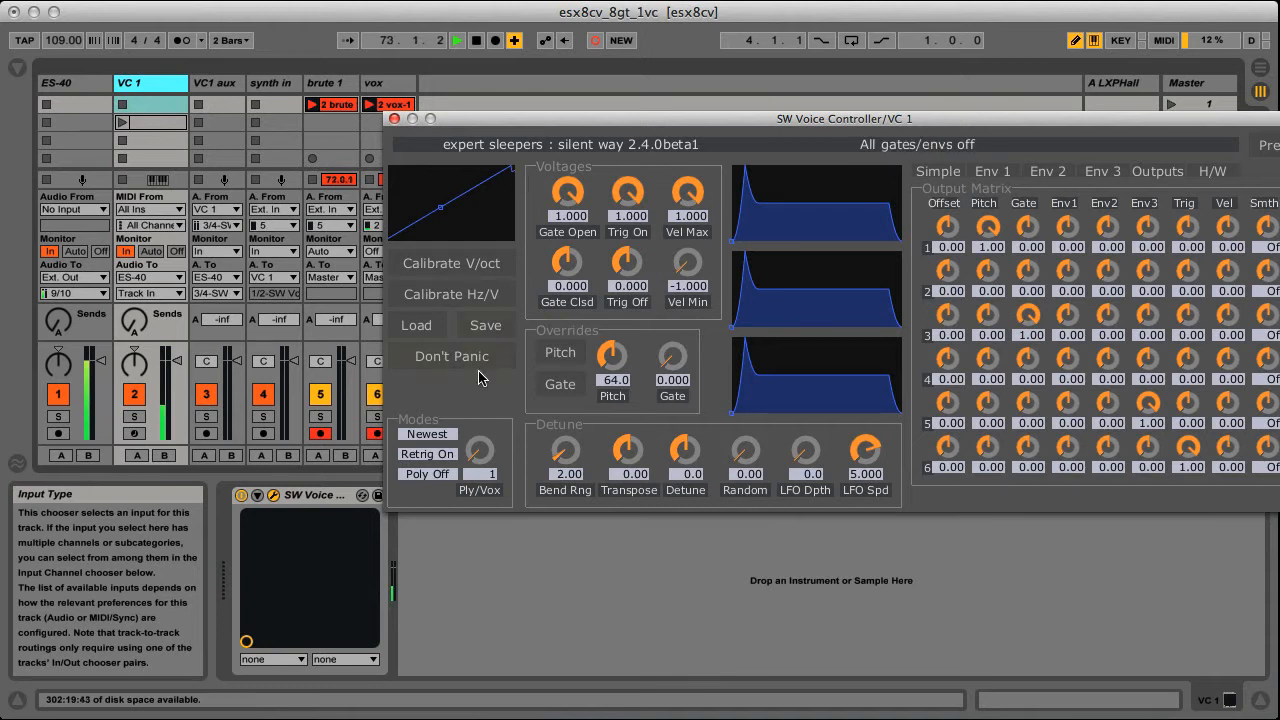